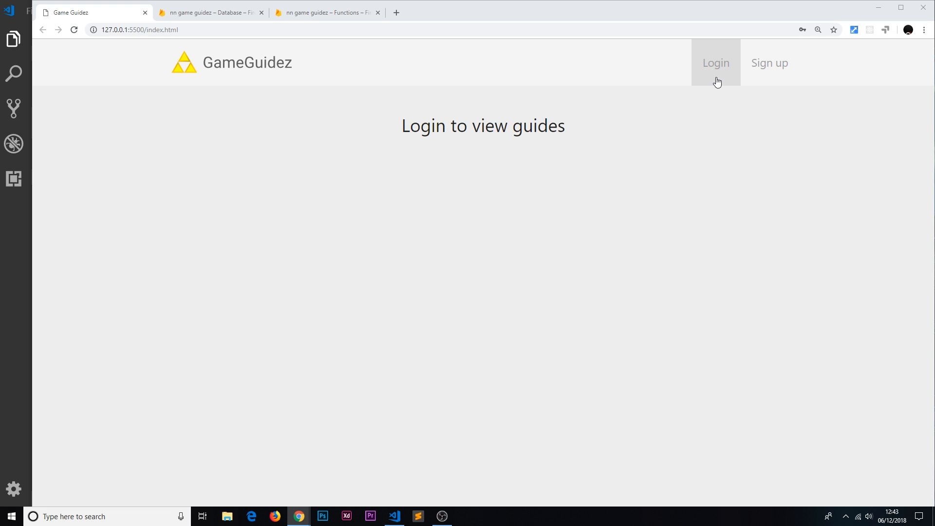
{"action": "mouse_move", "coordinate": [769, 63]}
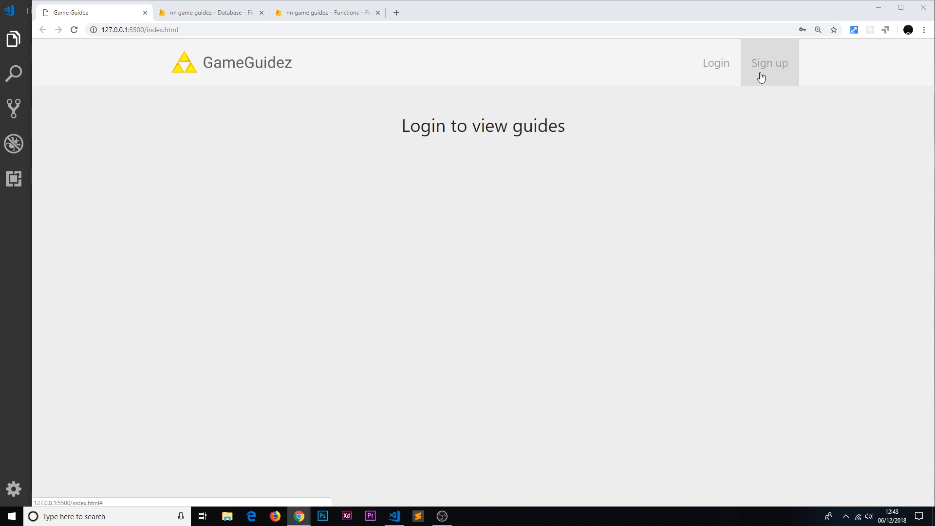
- Try submitting the empty Sign up form, then open and close the Login form
{"action": "left_click", "coordinate": [769, 63]}
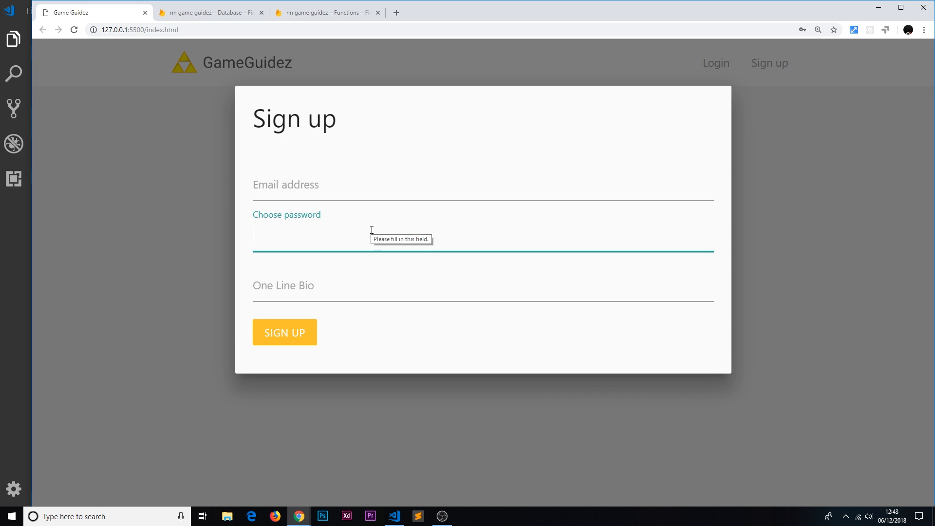
{"action": "mouse_move", "coordinate": [306, 347]}
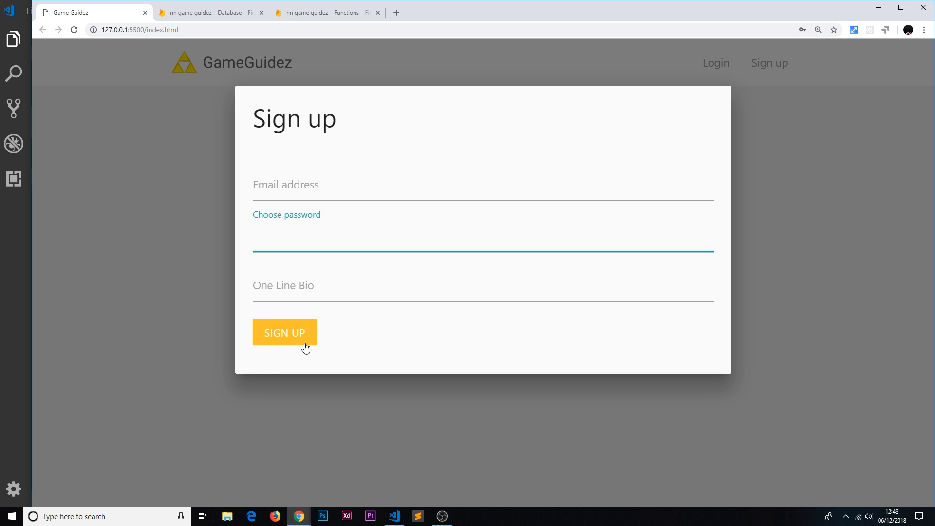
{"action": "left_click", "coordinate": [285, 332]}
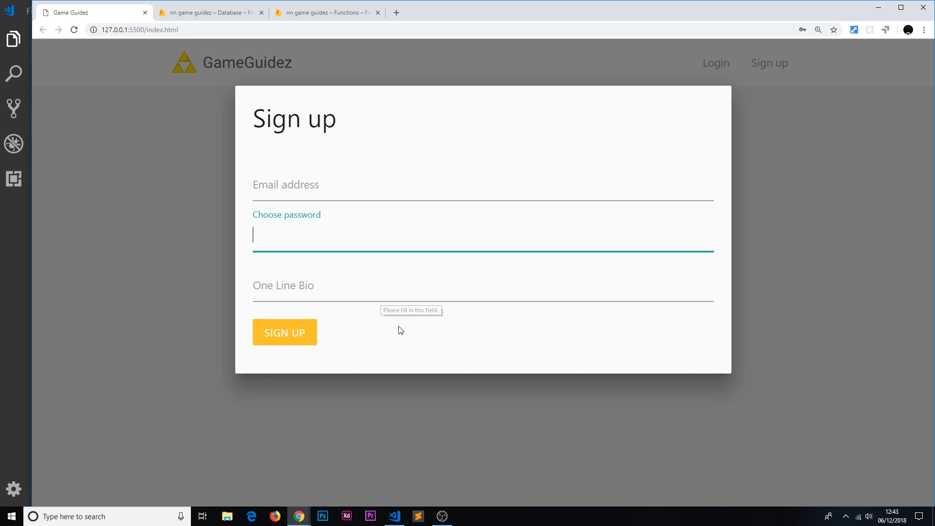
{"action": "mouse_move", "coordinate": [623, 356]}
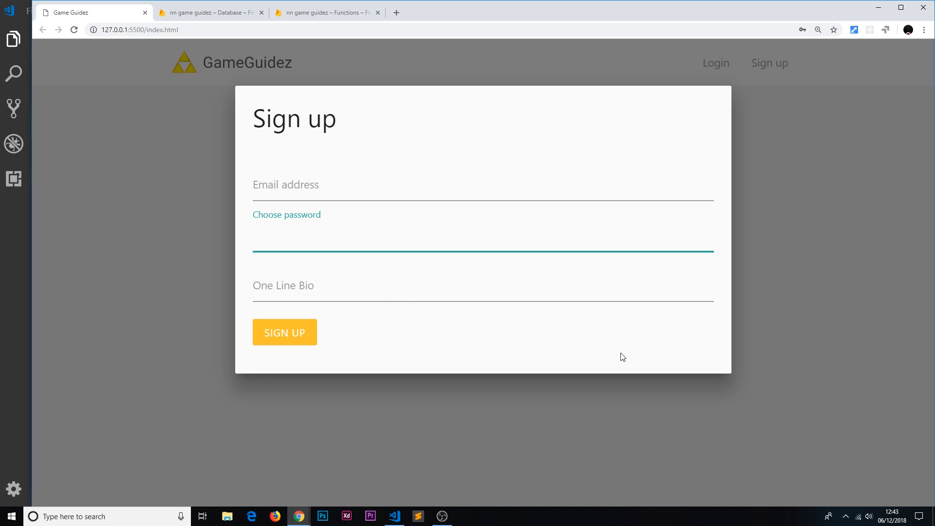
{"action": "left_click", "coordinate": [715, 63]}
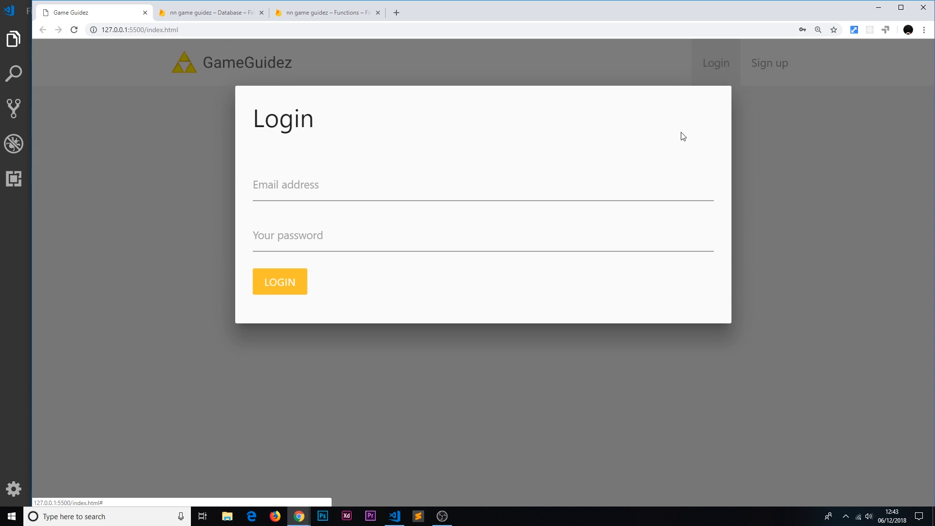
{"action": "mouse_move", "coordinate": [352, 300]}
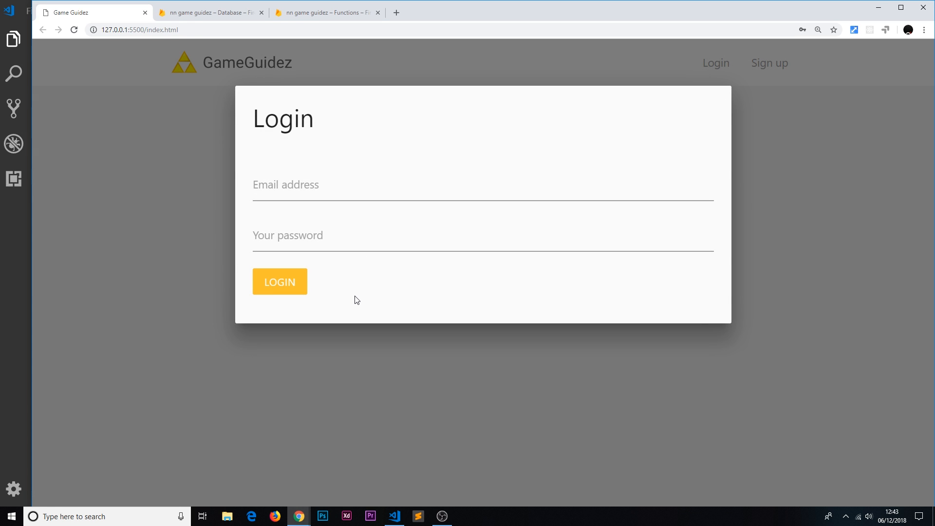
{"action": "left_click", "coordinate": [280, 281]}
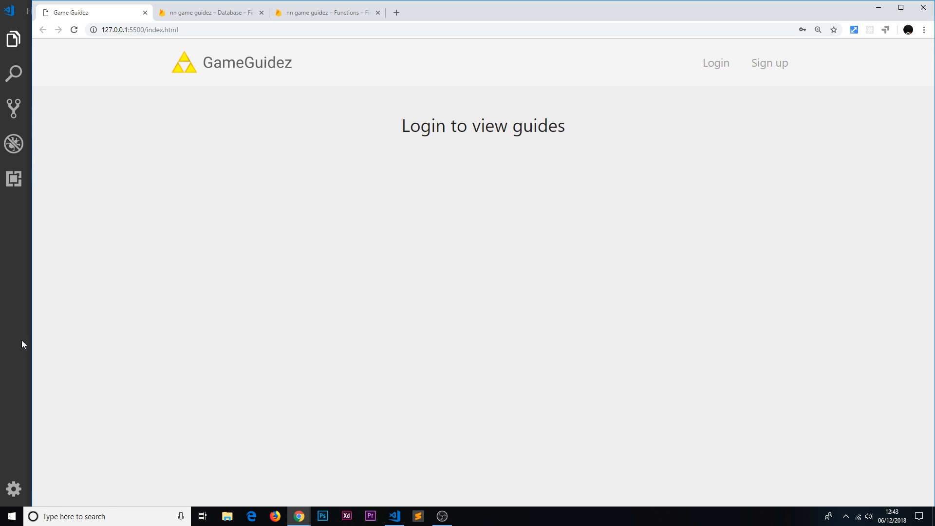
- Add an empty pink centred error paragraph under both modal buttons in index.html and save
{"action": "left_click", "coordinate": [393, 516]}
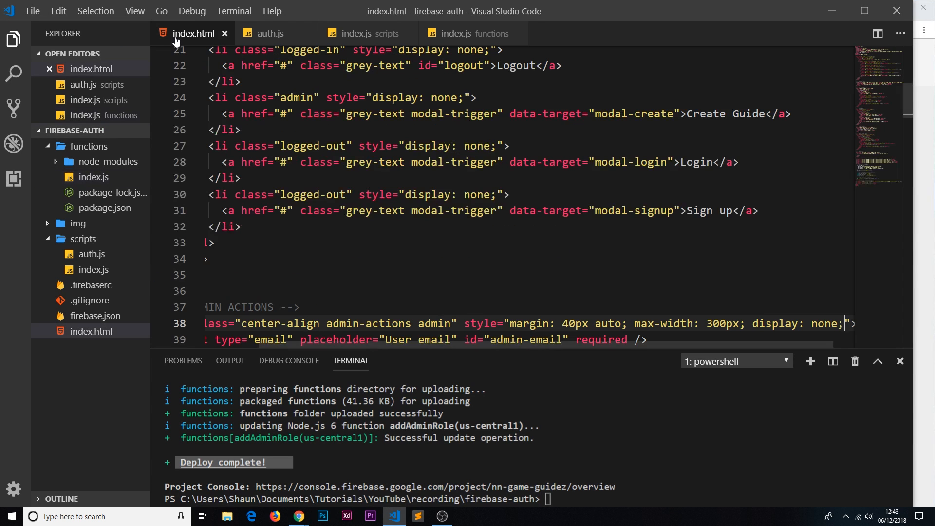
{"action": "mouse_move", "coordinate": [900, 364]}
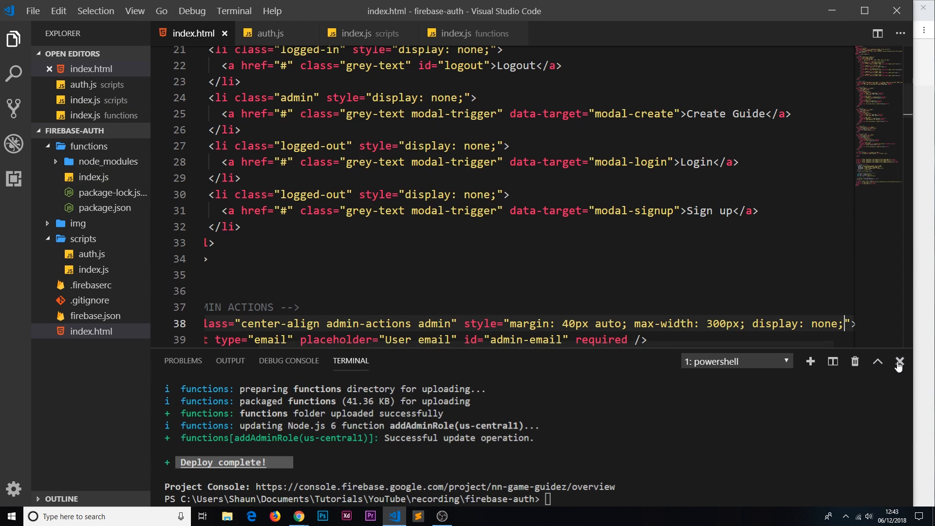
{"action": "left_click", "coordinate": [899, 366]}
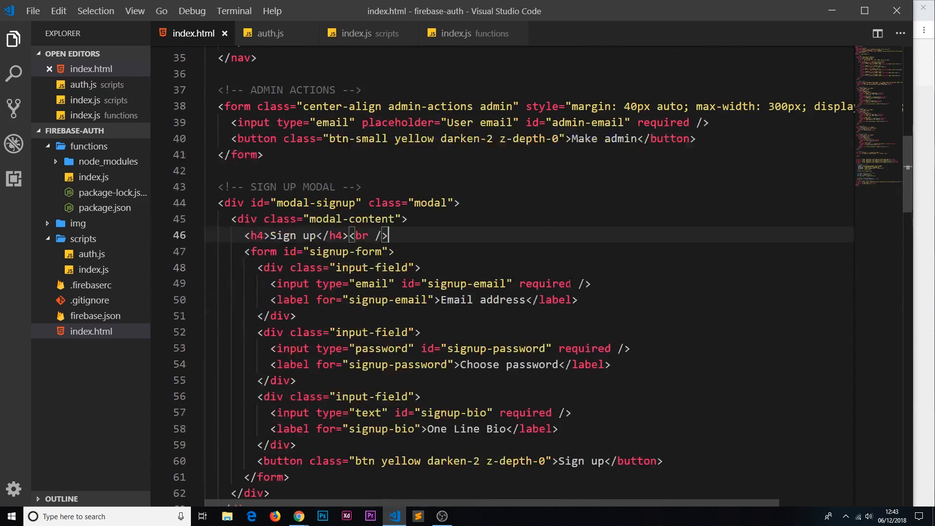
{"action": "scroll", "scroll_direction": "down", "scroll_amount": 3}
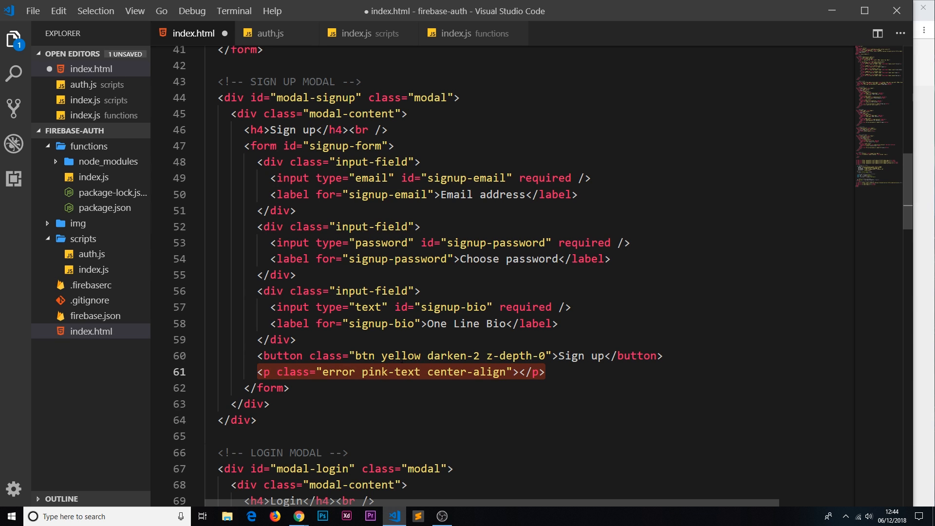
{"action": "scroll", "scroll_direction": "down", "scroll_amount": 3}
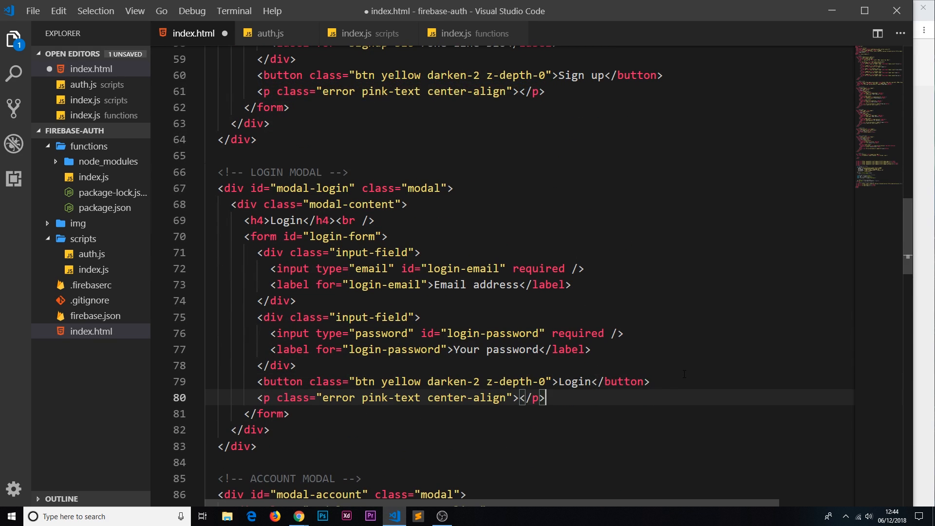
{"action": "key", "text": "ctrl+s"}
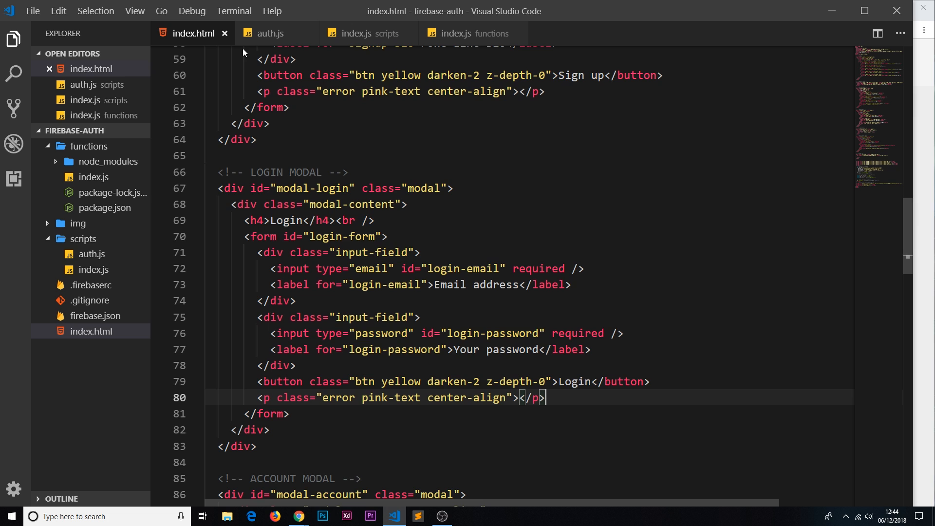
- In auth.js, append an empty .catch(err => { }) after the signup .then block
{"action": "left_click", "coordinate": [268, 33]}
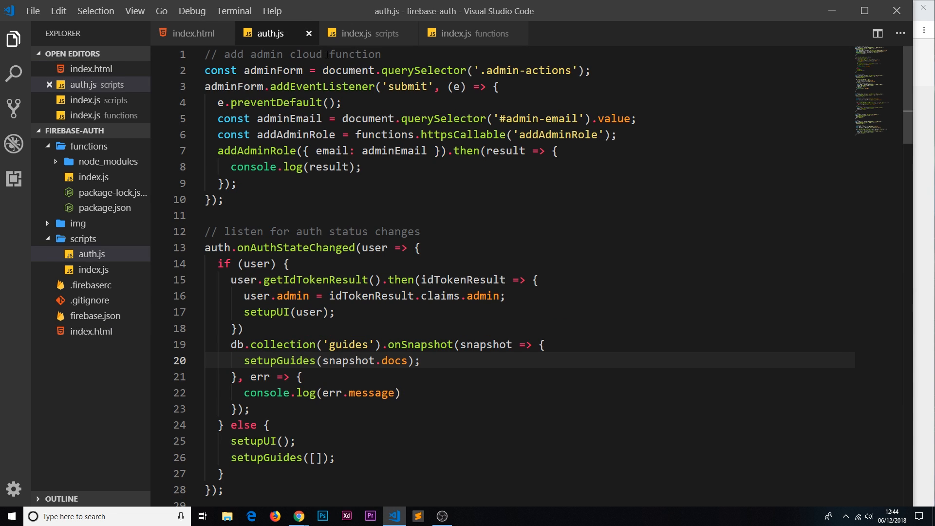
{"action": "scroll", "scroll_direction": "down", "scroll_amount": 3}
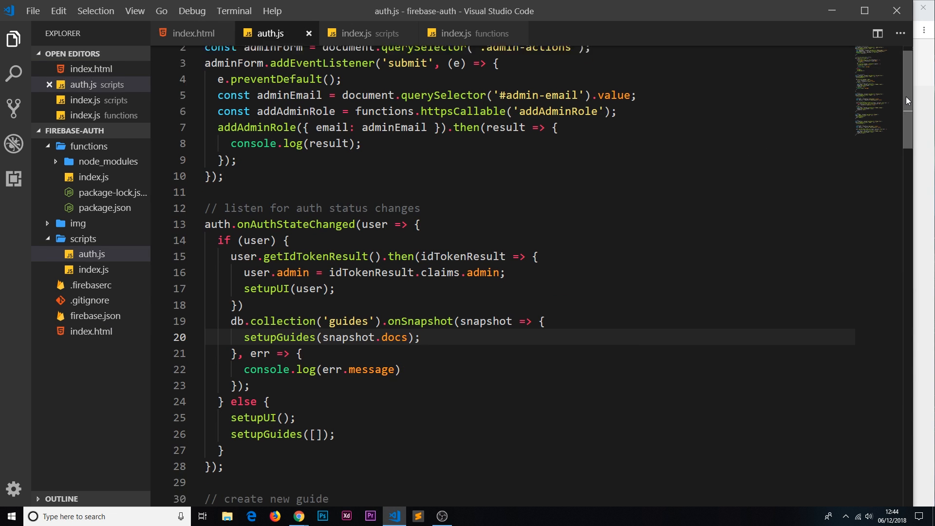
{"action": "scroll", "scroll_direction": "down", "scroll_amount": 3}
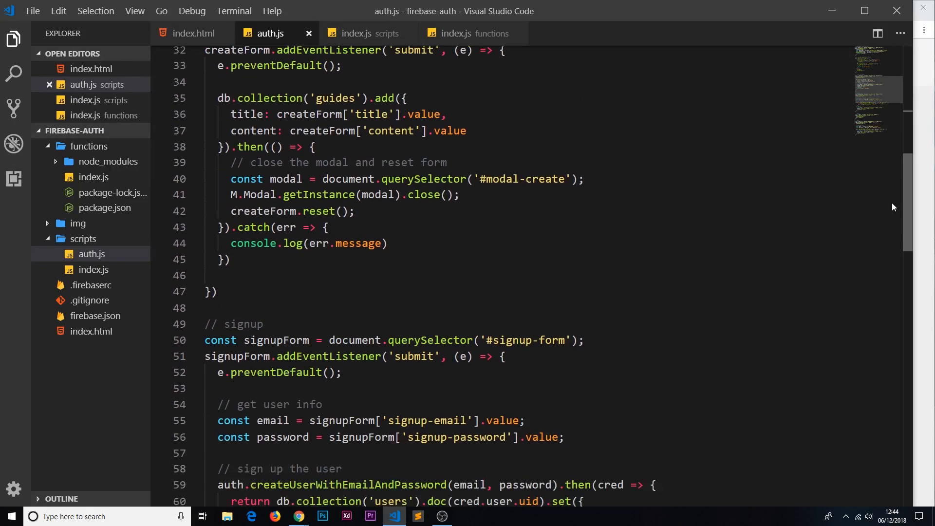
{"action": "scroll", "scroll_direction": "down", "scroll_amount": 3}
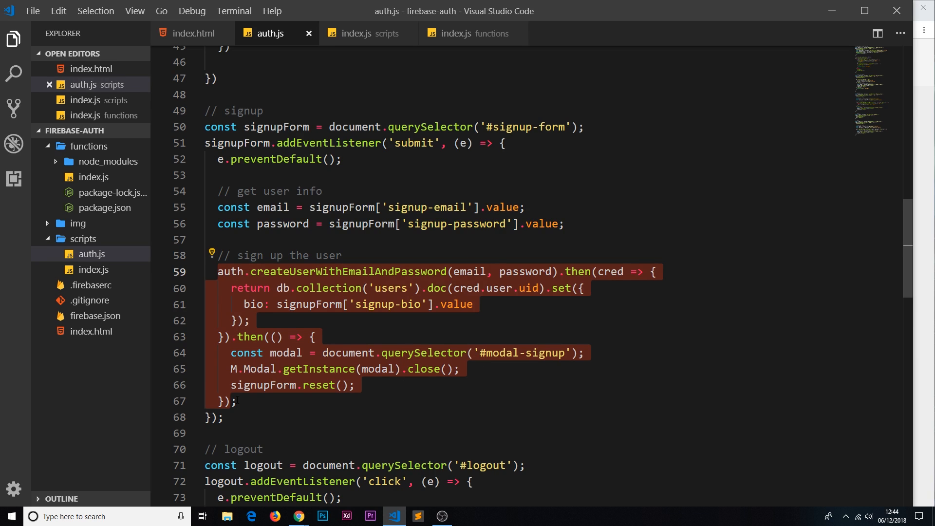
{"action": "type", "text": "catch(err => {"}
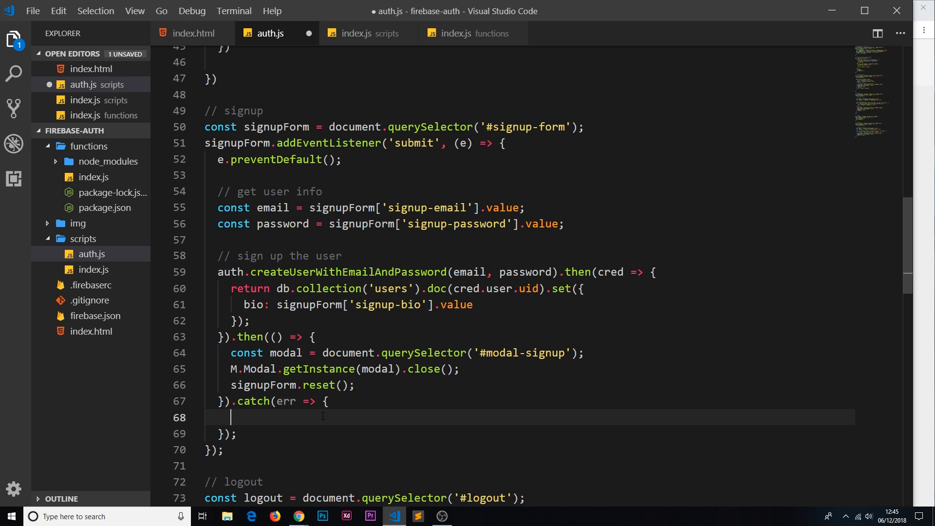
- Write signupForm.querySelector('.error').innerHTML = err.message inside the signup catch block
{"action": "type", "text": "singupFo"}
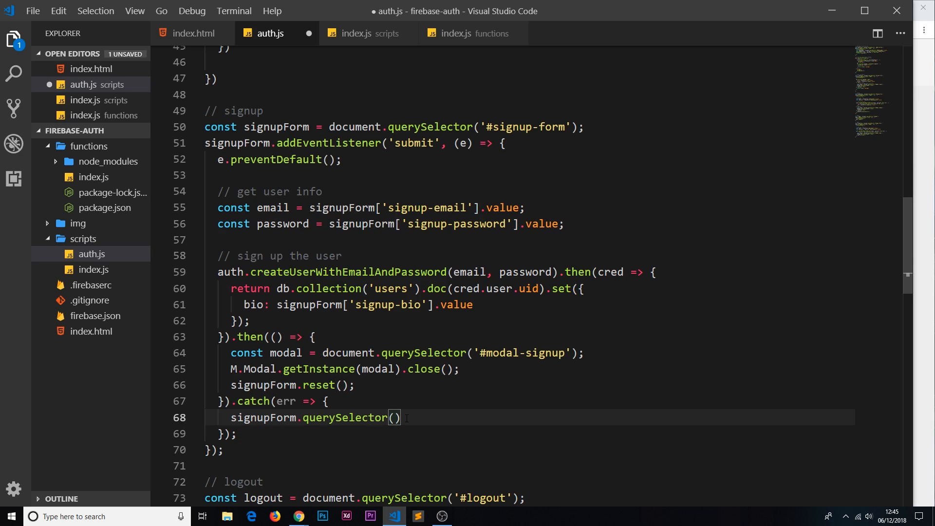
{"action": "type", "text": "'.error'"}
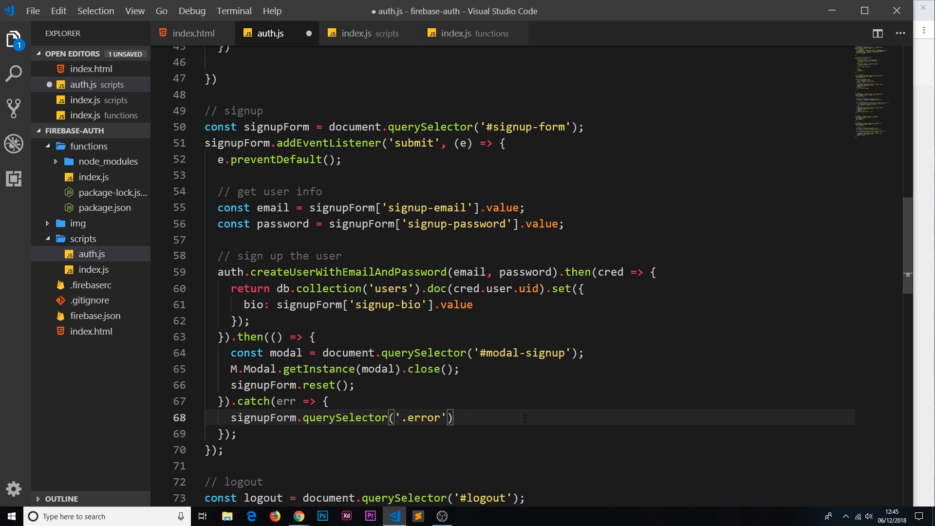
{"action": "type", "text": "."}
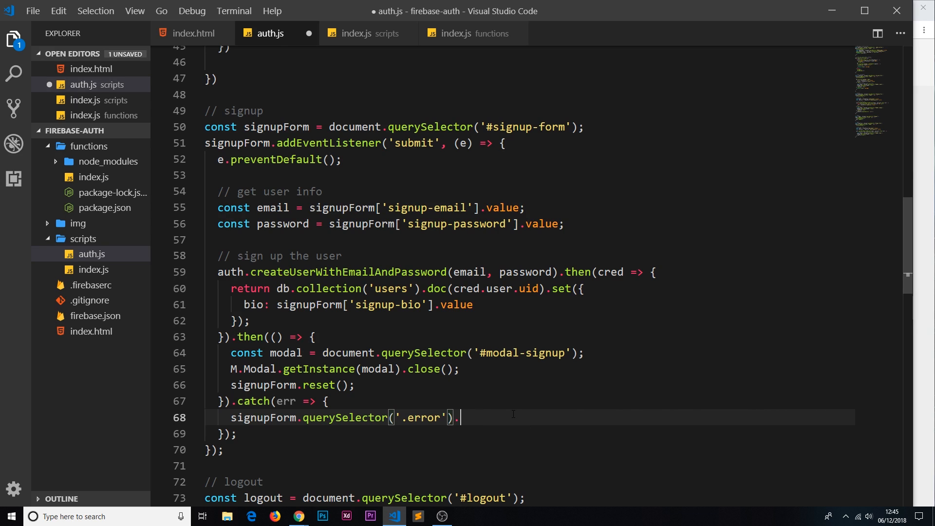
{"action": "type", "text": "innerHTML"}
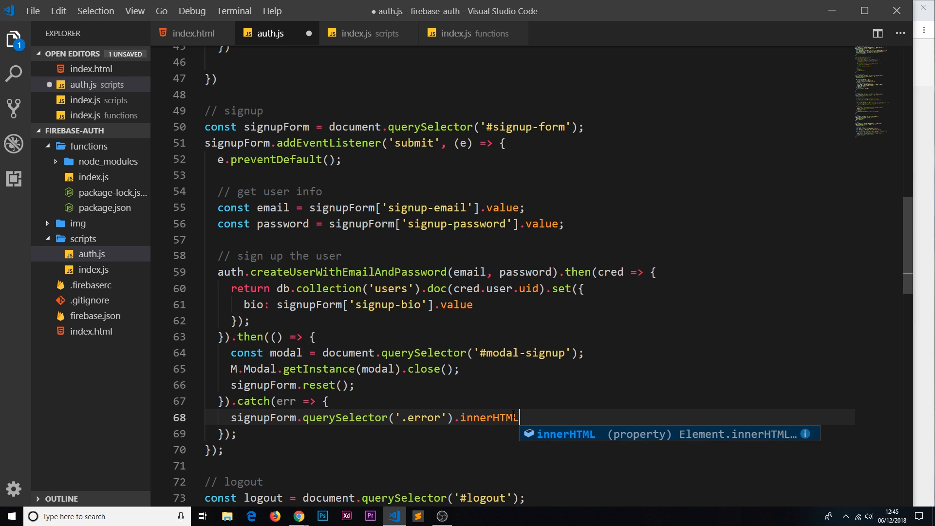
{"action": "type", "text": "= err"}
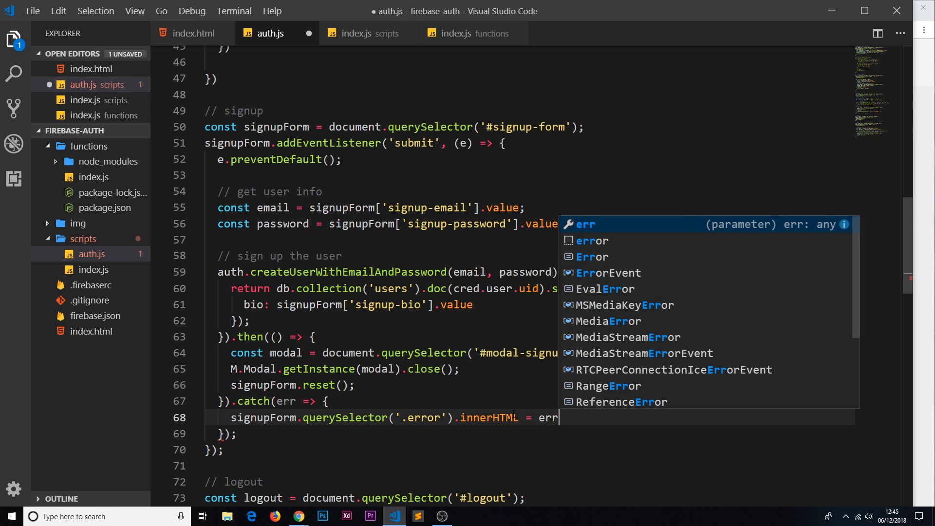
{"action": "key", "text": "Escape"}
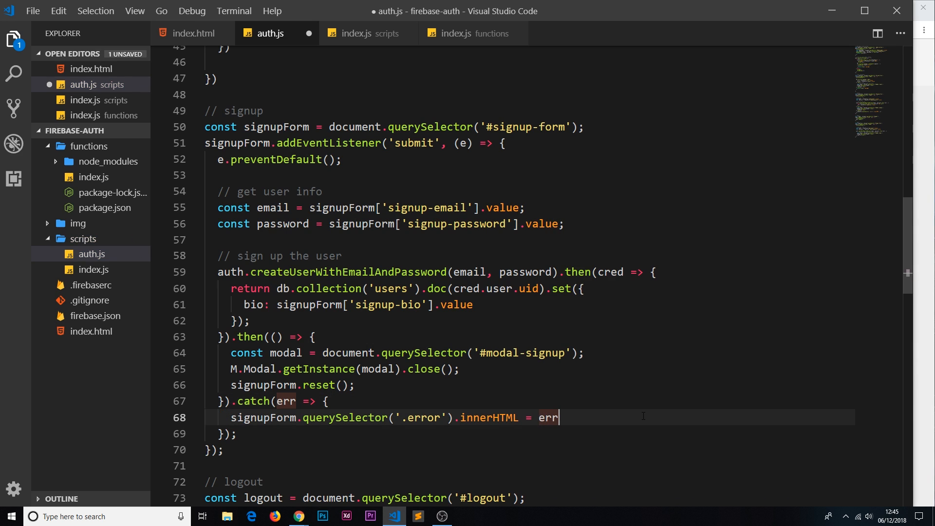
{"action": "type", "text": ".message;"}
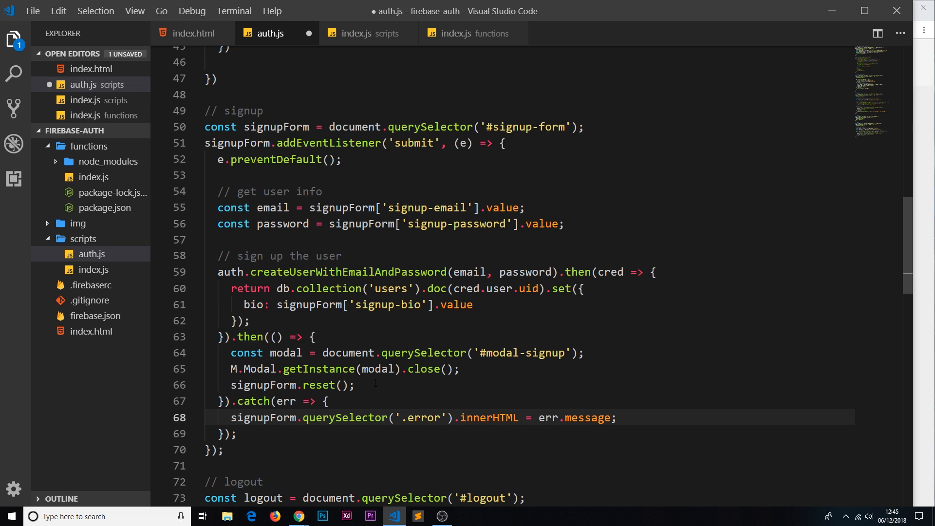
{"action": "left_click", "coordinate": [357, 385]}
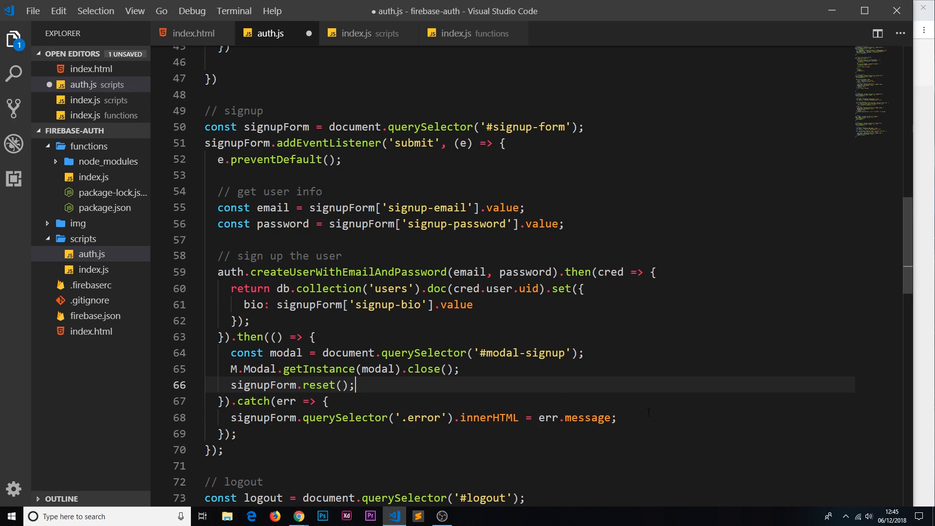
{"action": "double_click", "coordinate": [576, 417]}
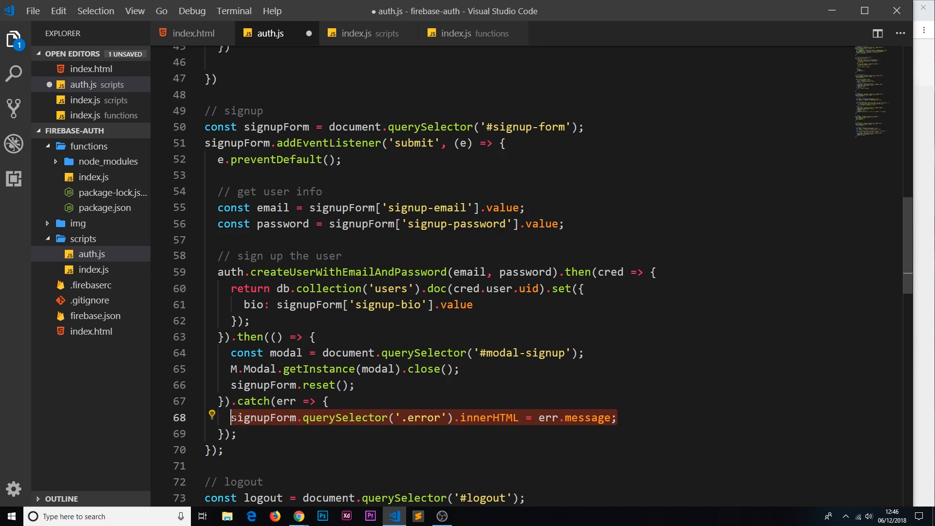
- Set the signup form's error paragraph to '' in the success branch and save auth.js
{"action": "key", "text": "Enter"}
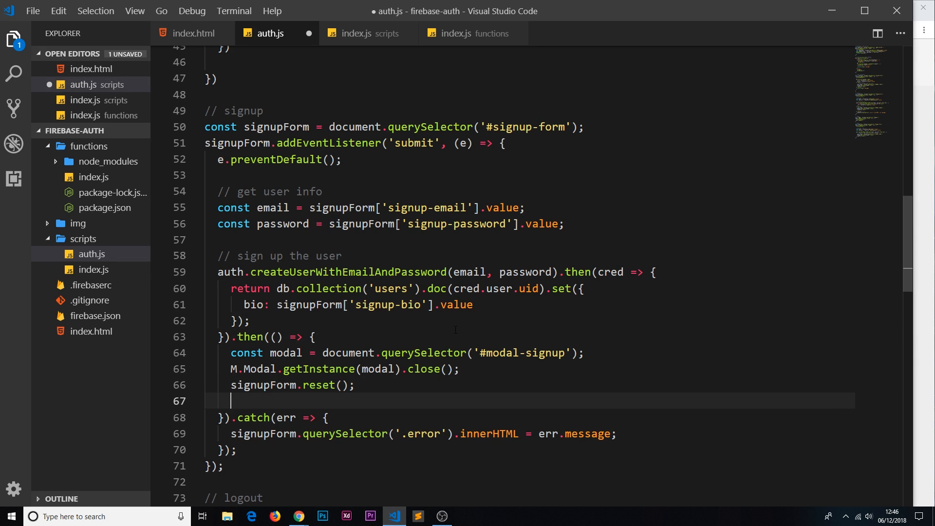
{"action": "type", "text": "signupForm.querySelector('.error').innerHTML = err.message;"}
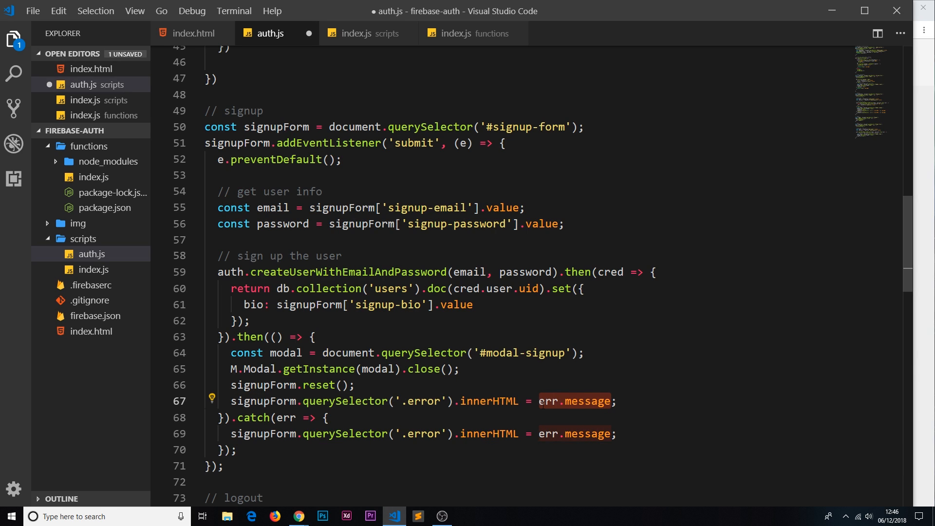
{"action": "type", "text": "''"}
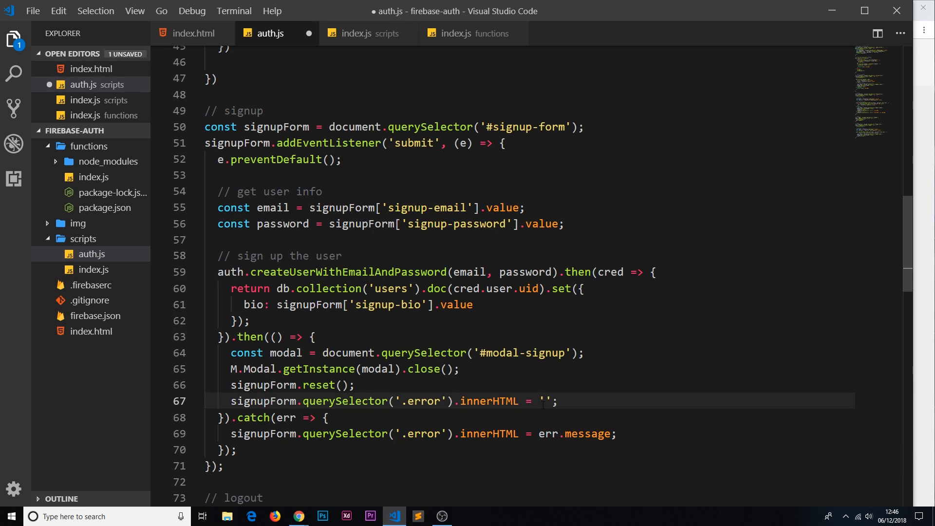
{"action": "key", "text": "ctrl+s"}
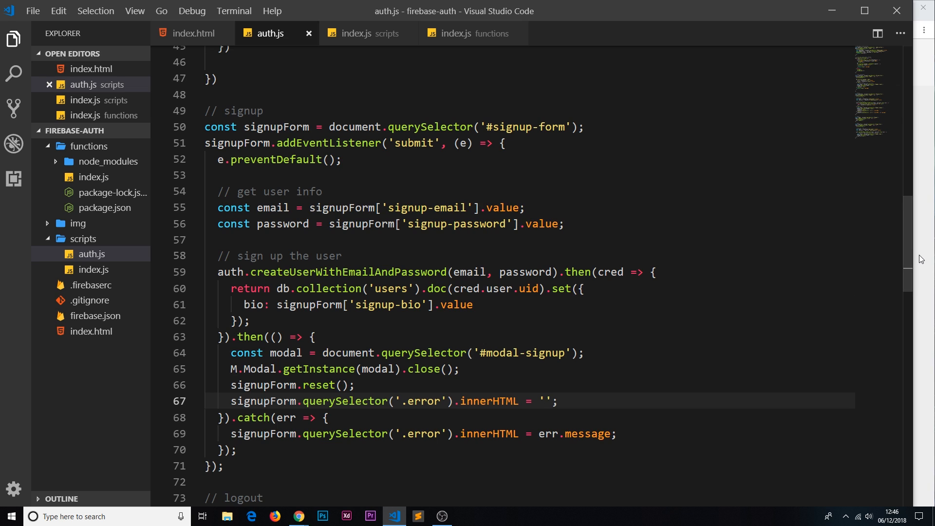
{"action": "left_click", "coordinate": [298, 516]}
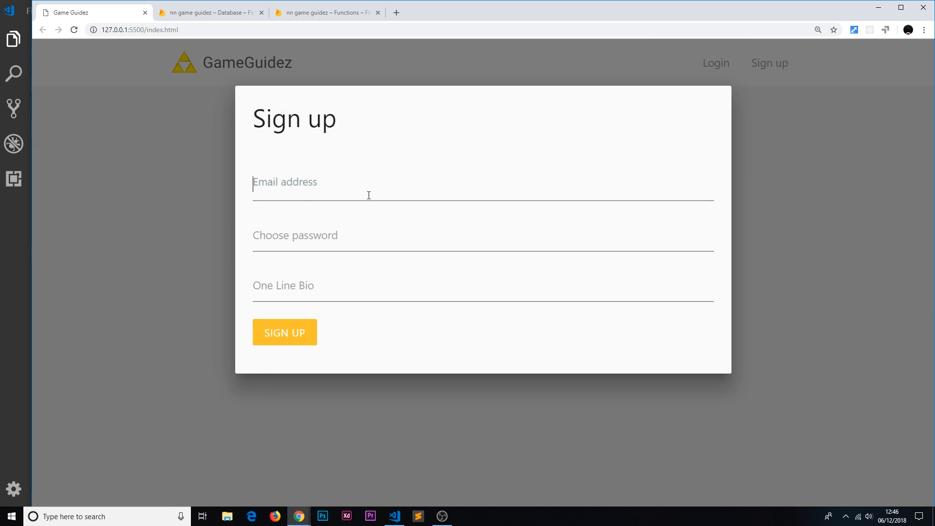
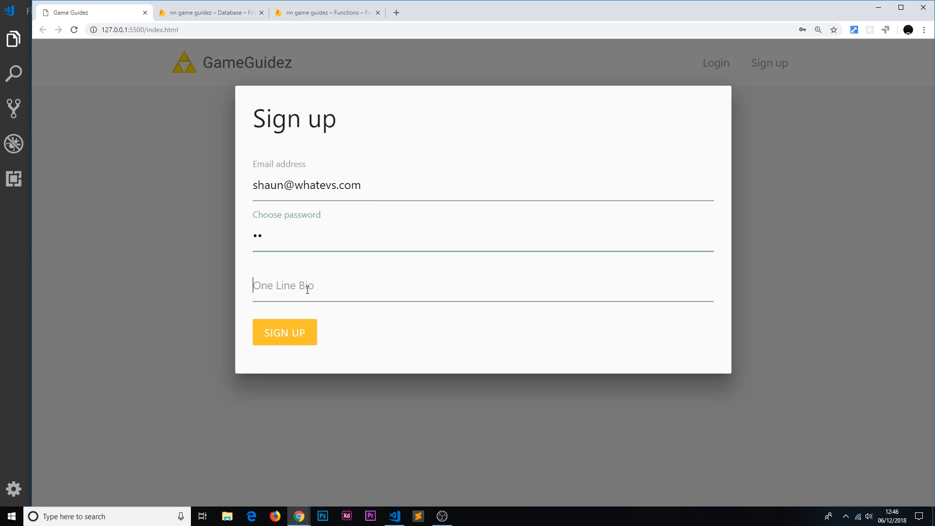
{"action": "type", "text": "test"}
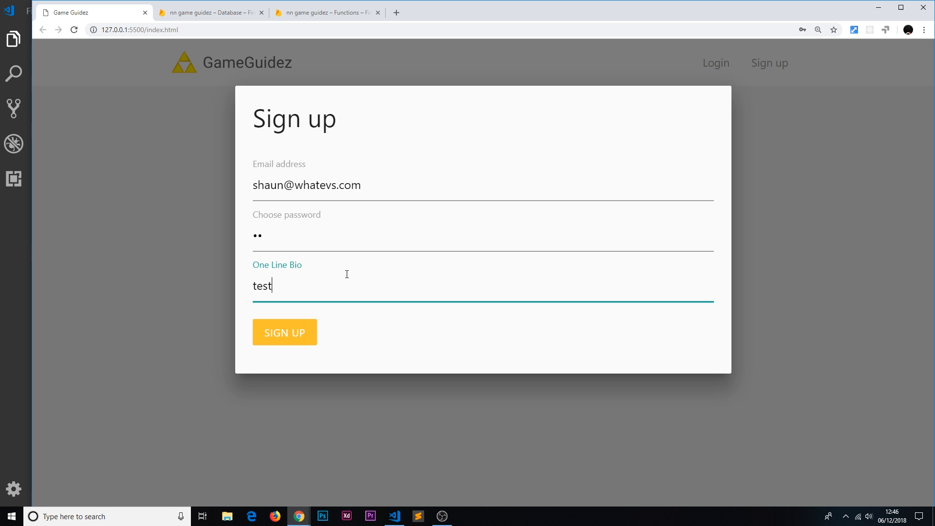
{"action": "left_click", "coordinate": [285, 332]}
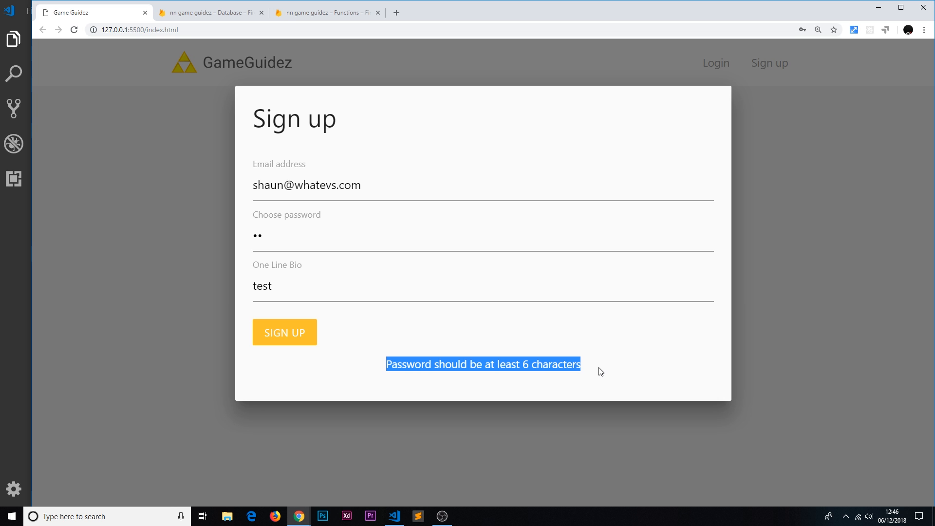
{"action": "mouse_move", "coordinate": [444, 346]}
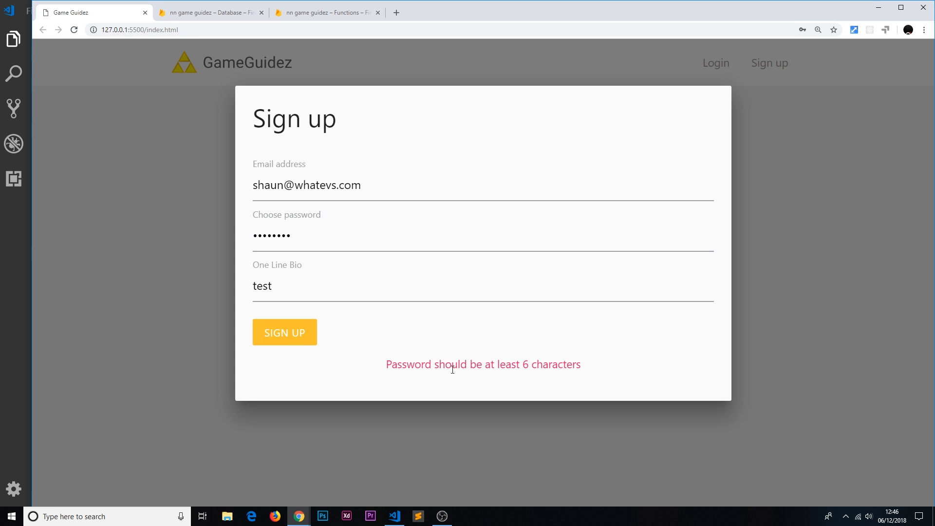
- Sign up again with a longer password, then log out
{"action": "left_click", "coordinate": [284, 332]}
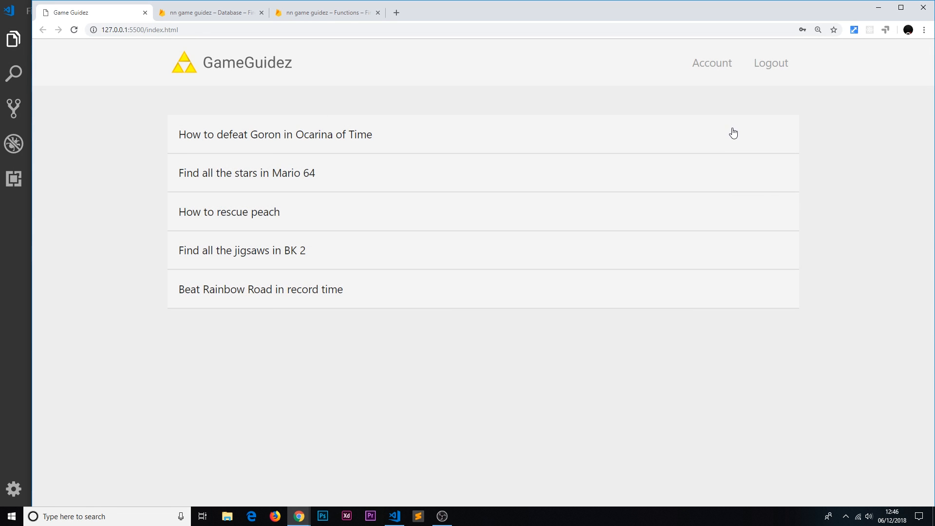
{"action": "mouse_move", "coordinate": [496, 261]}
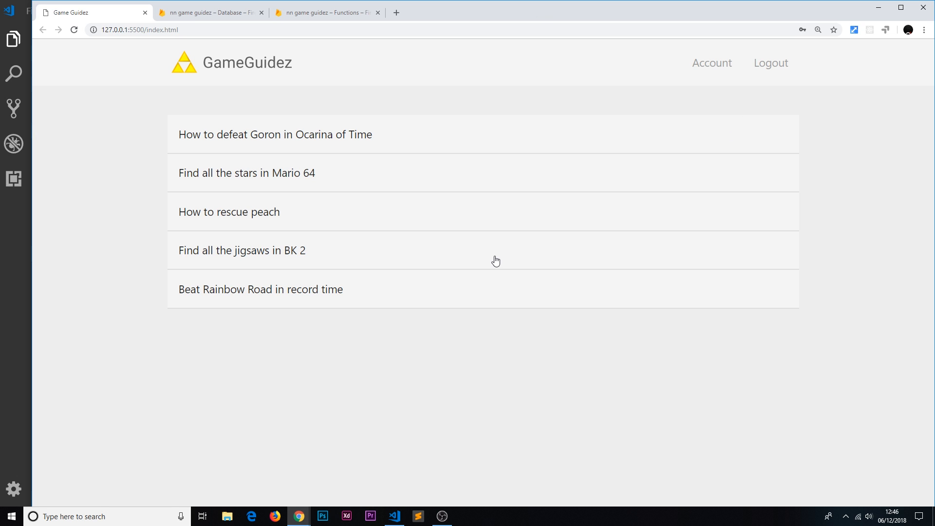
{"action": "left_click", "coordinate": [770, 62]}
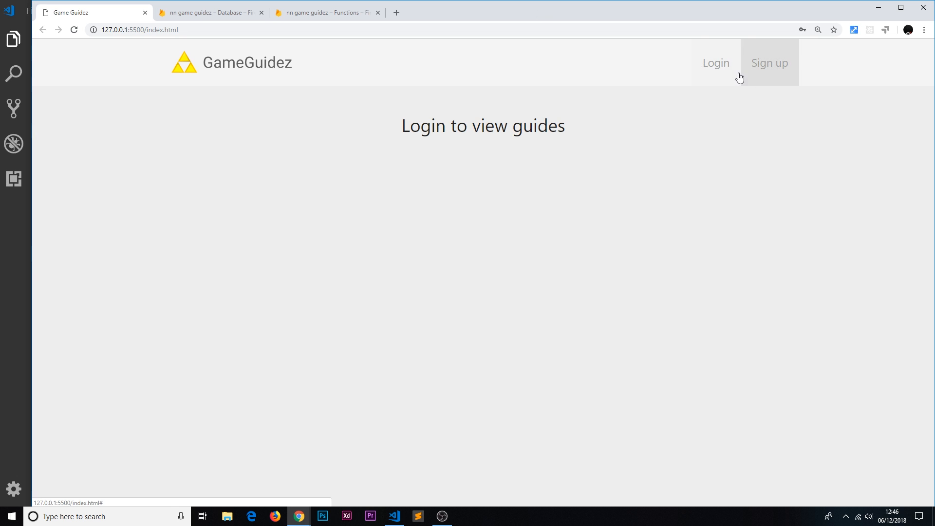
{"action": "left_click", "coordinate": [394, 516]}
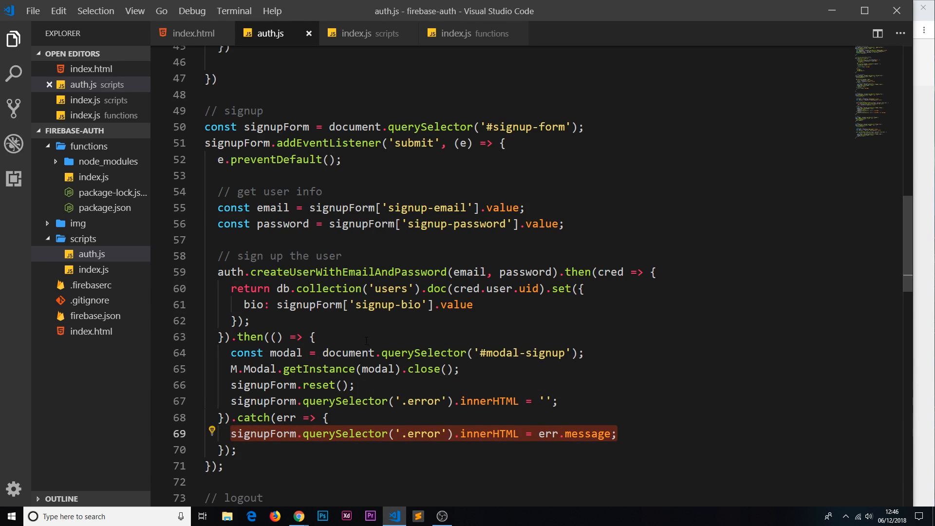
- Add a login .catch writing err.message into loginForm's error paragraph
{"action": "scroll", "scroll_direction": "down", "scroll_amount": 3}
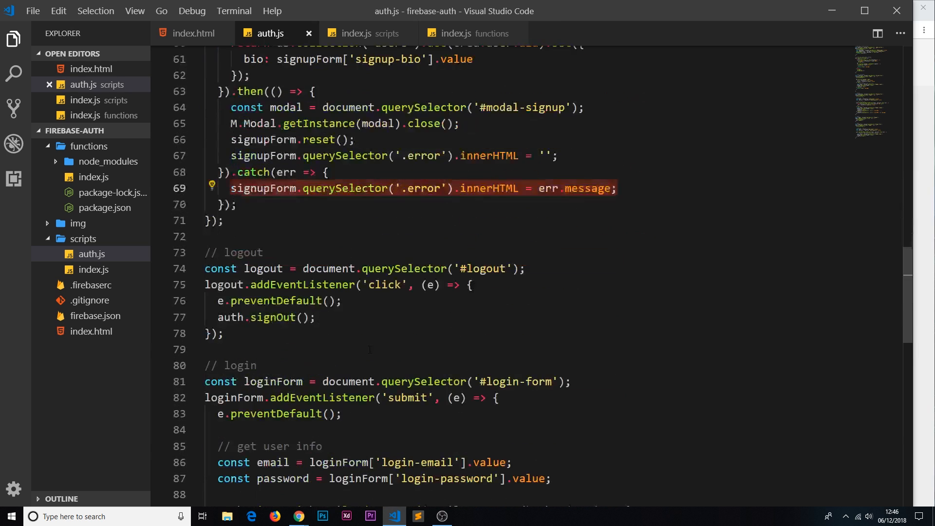
{"action": "scroll", "scroll_direction": "down", "scroll_amount": 3}
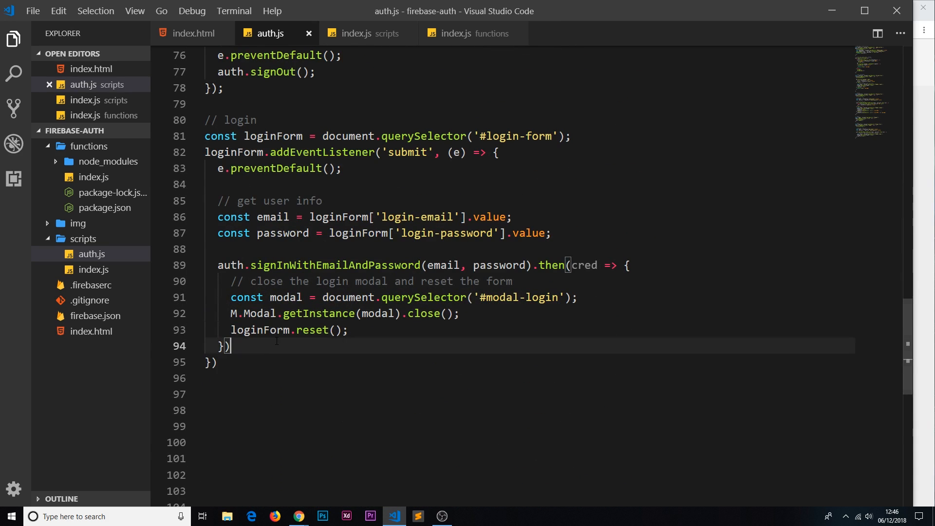
{"action": "type", "text": ".catch"}
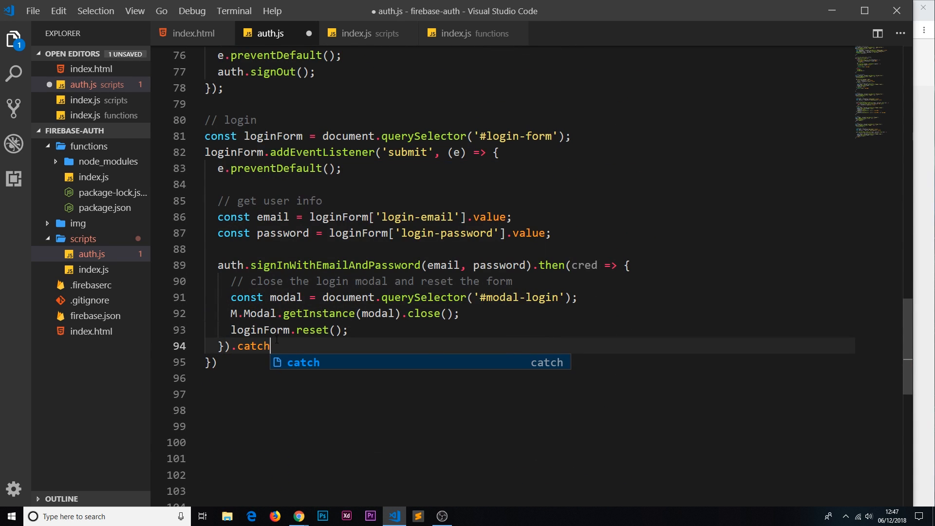
{"action": "type", "text": "(err => {"}
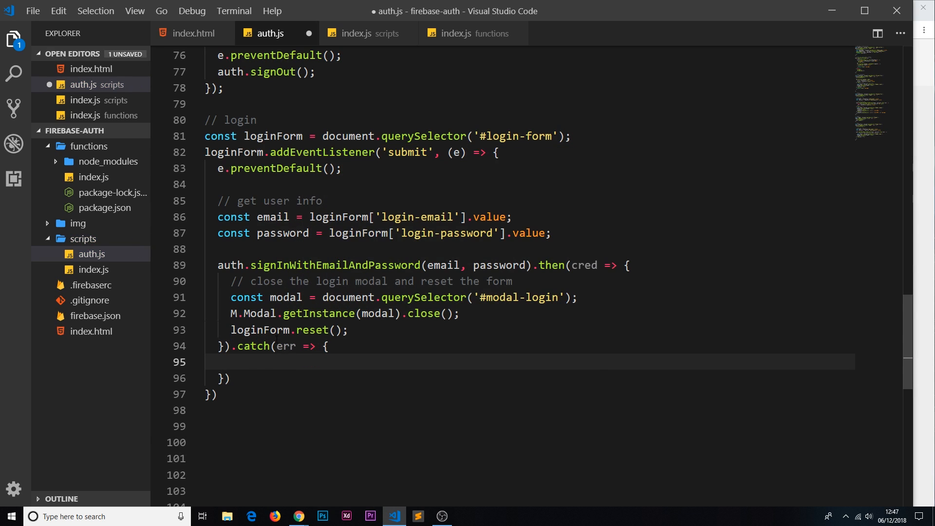
{"action": "type", "text": "signupForm.querySelector('.error').innerHTML = err.message;"}
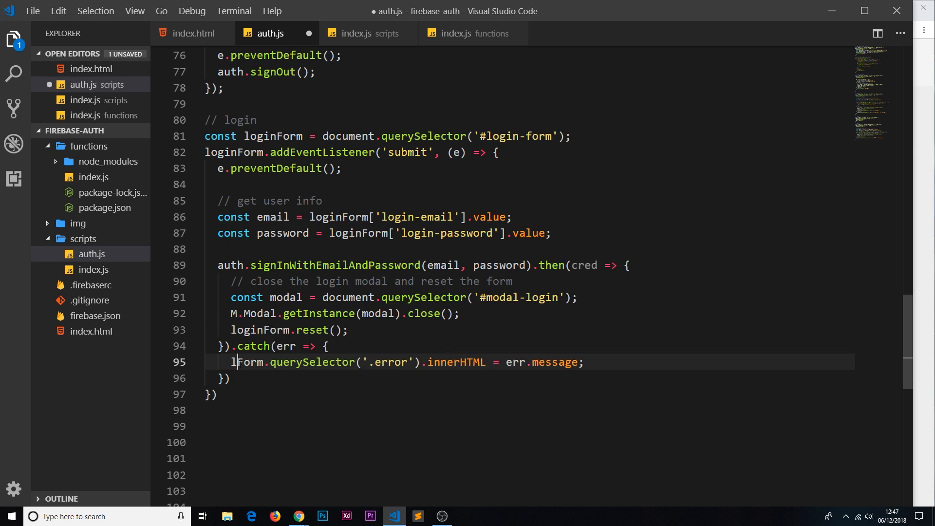
{"action": "type", "text": "oginForm"}
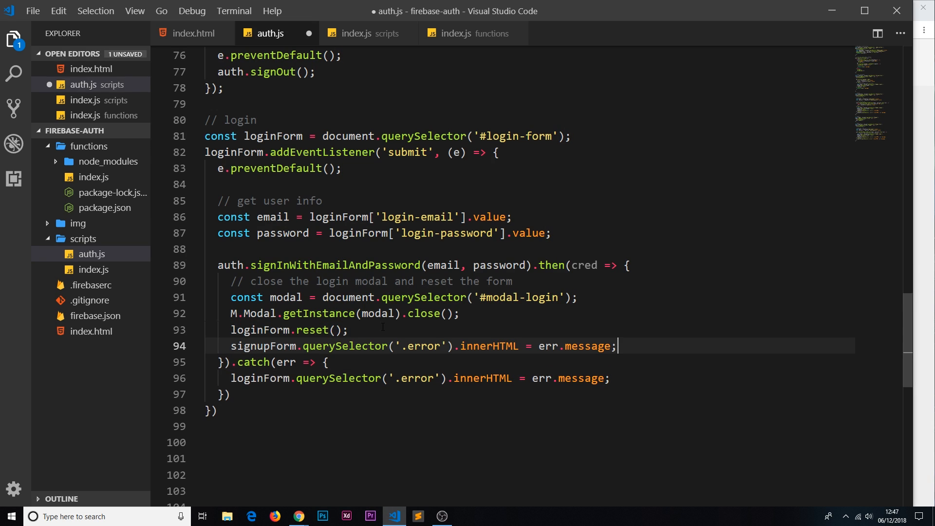
- Clear loginForm's error paragraph with '' on login success and save auth.js
{"action": "double_click", "coordinate": [574, 346]}
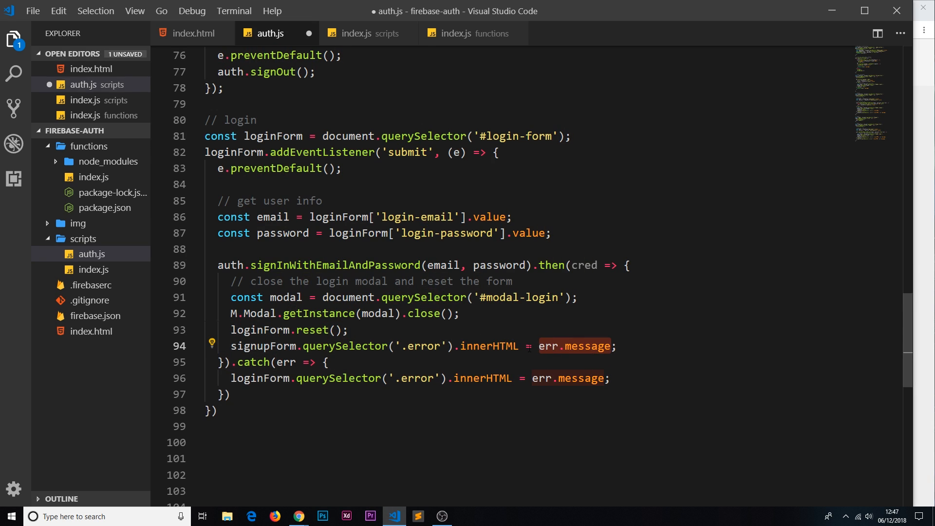
{"action": "type", "text": "''"}
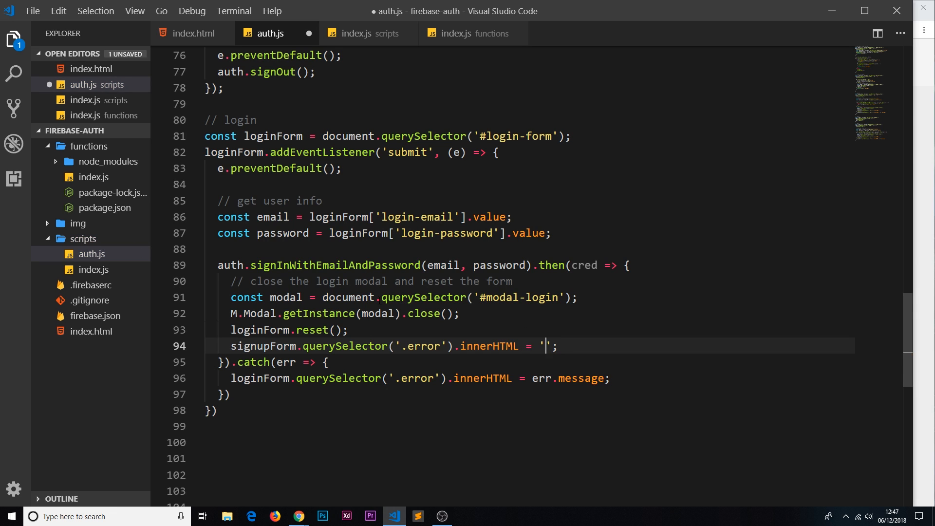
{"action": "key", "text": "ctrl+s"}
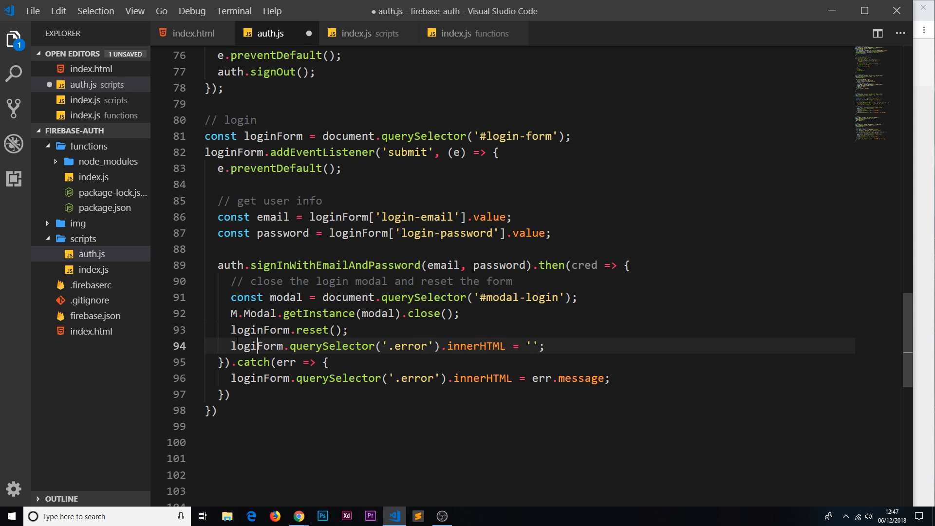
{"action": "key", "text": "ctrl+s"}
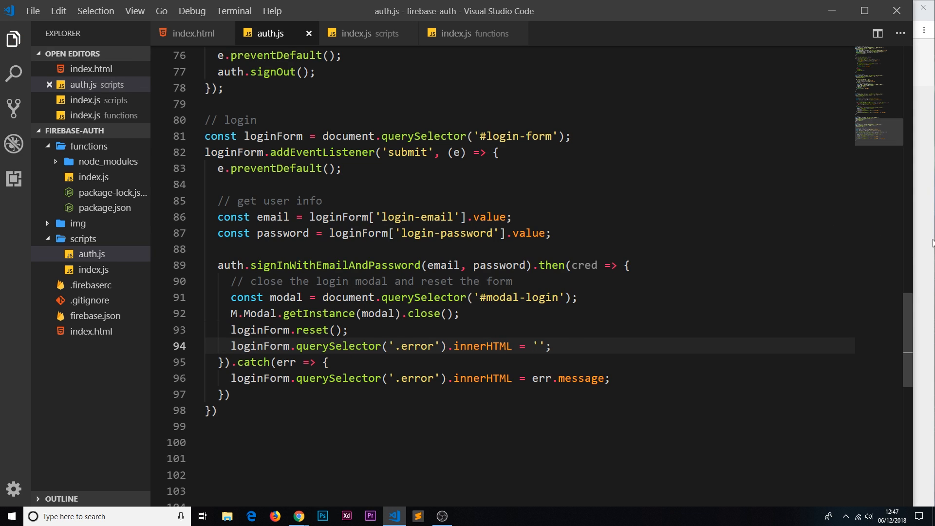
- Log in with an unregistered email, then a wrong password, then correct credentials
{"action": "left_click", "coordinate": [299, 517]}
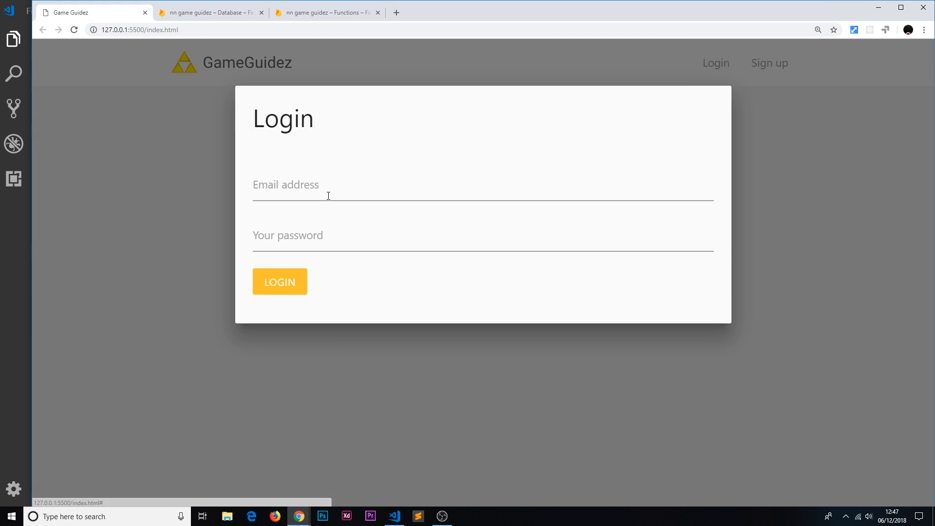
{"action": "type", "text": "shaun"}
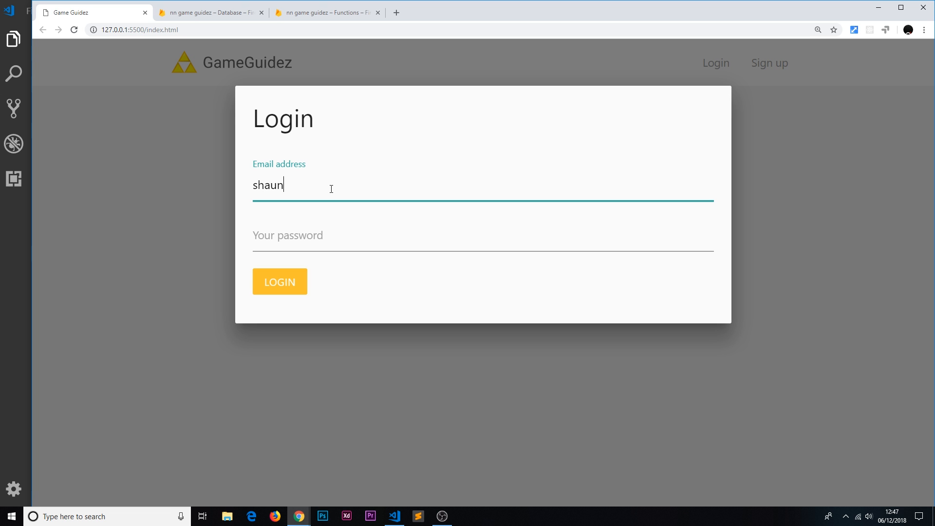
{"action": "type", "text": "@test.com"}
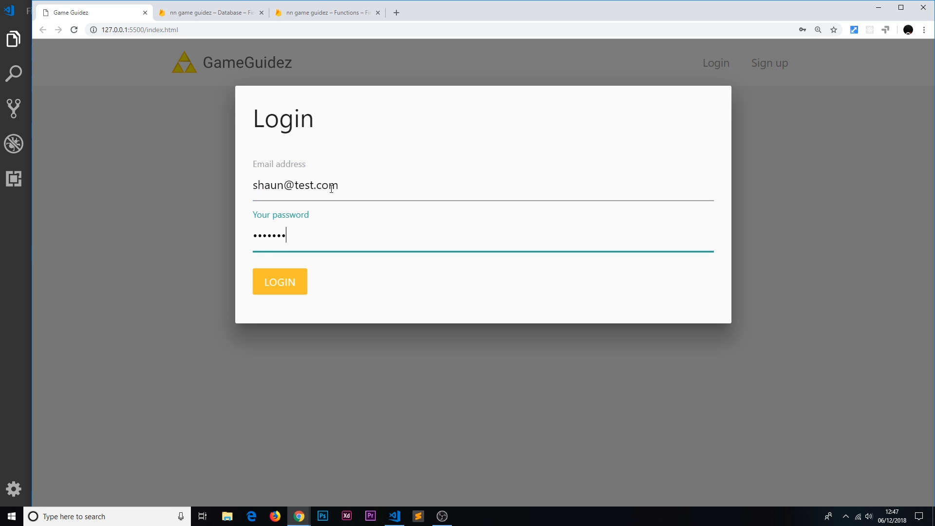
{"action": "left_click", "coordinate": [279, 281]}
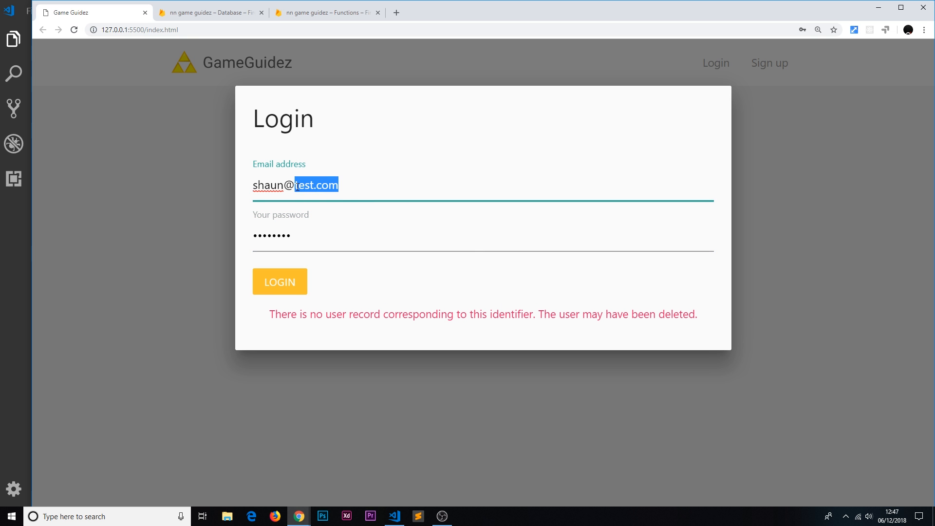
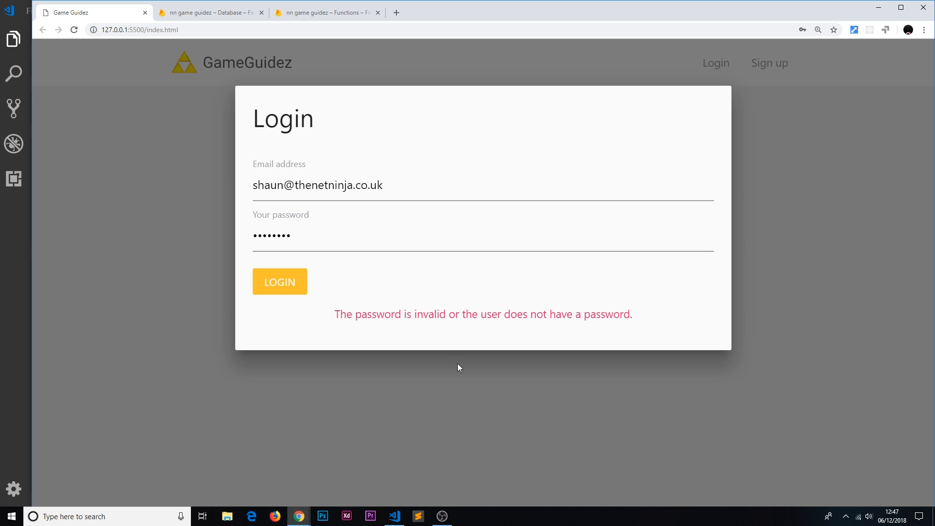
{"action": "left_click", "coordinate": [280, 281]}
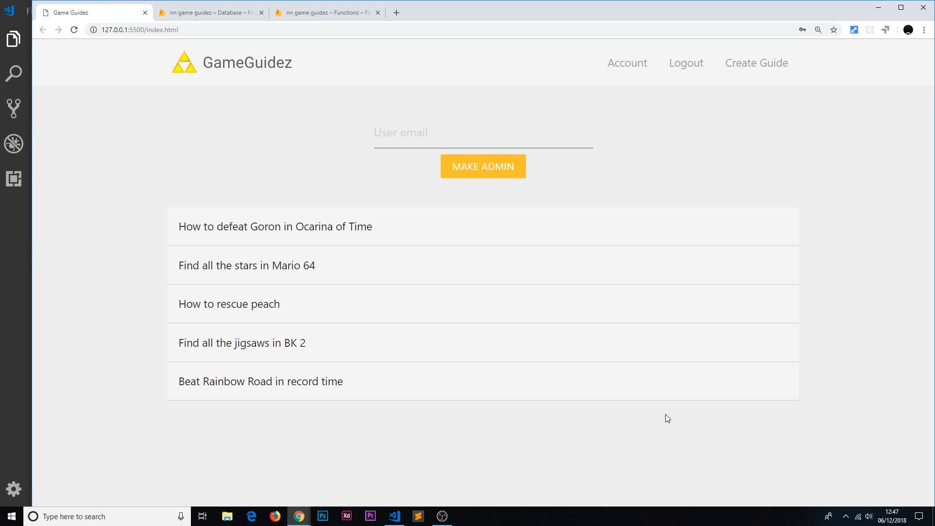